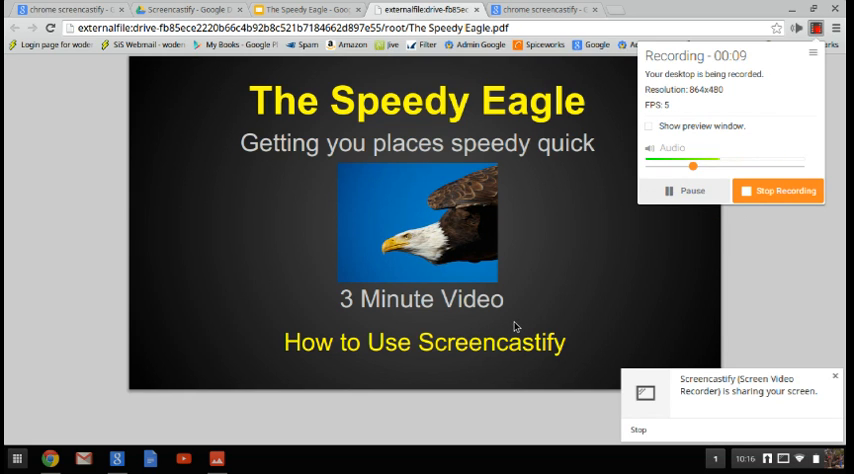
mouse_move(556, 180)
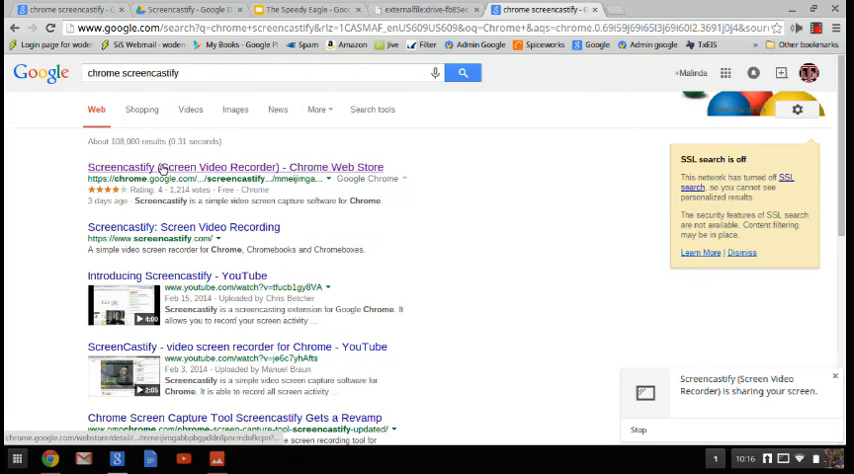
Browse the Screencastify listing's demo screenshots, then return to The Speedy Eagle PDF.
click(230, 168)
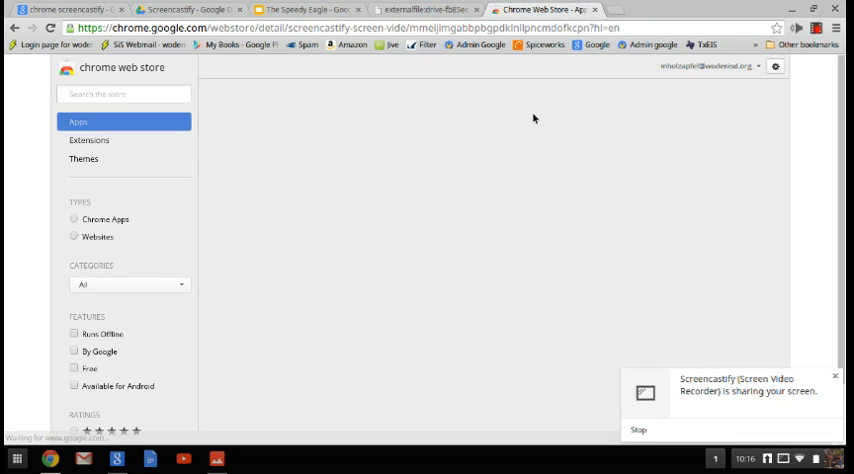
click(532, 118)
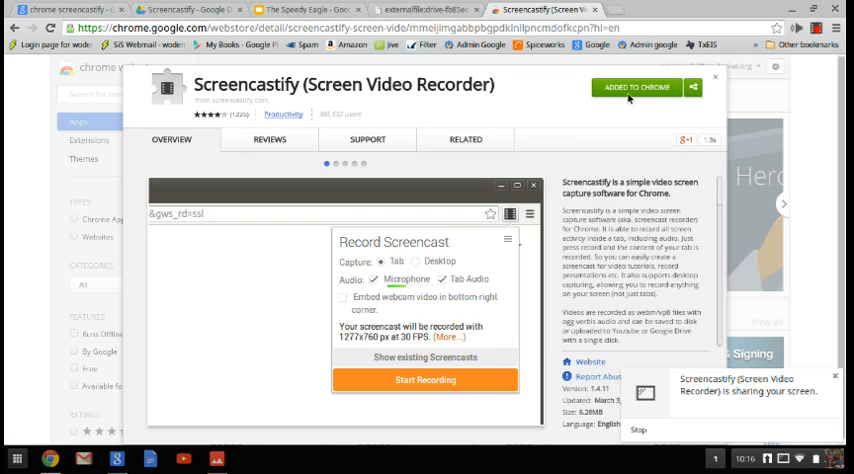
click(424, 380)
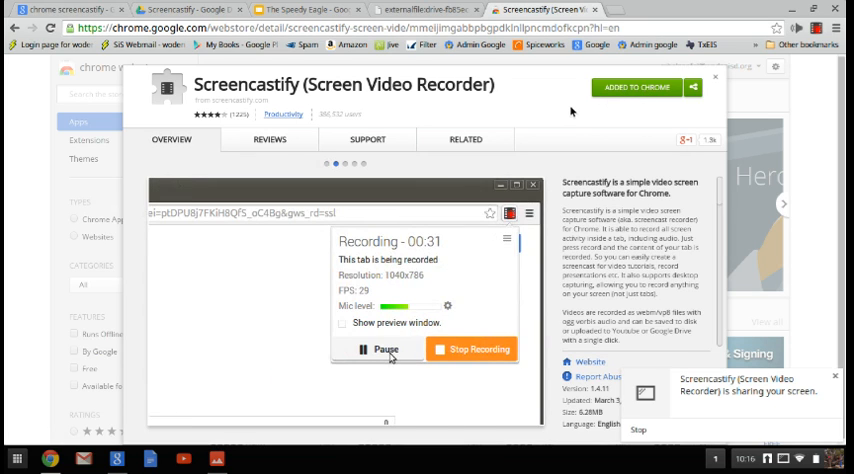
mouse_move(544, 108)
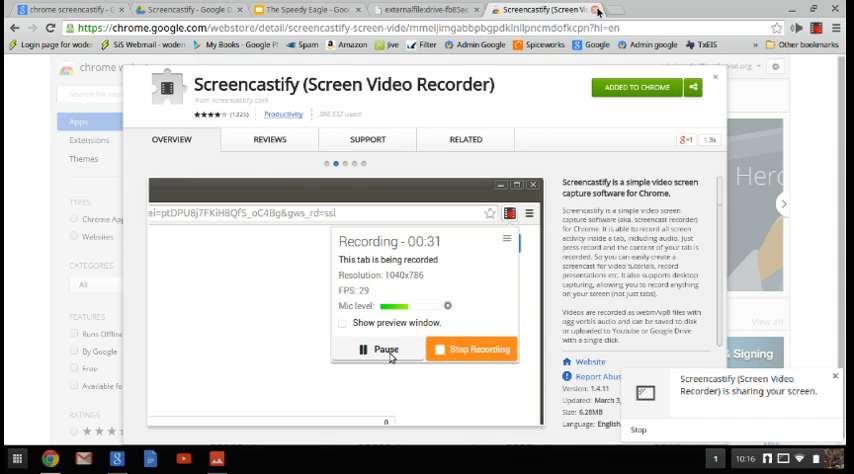
click(478, 348)
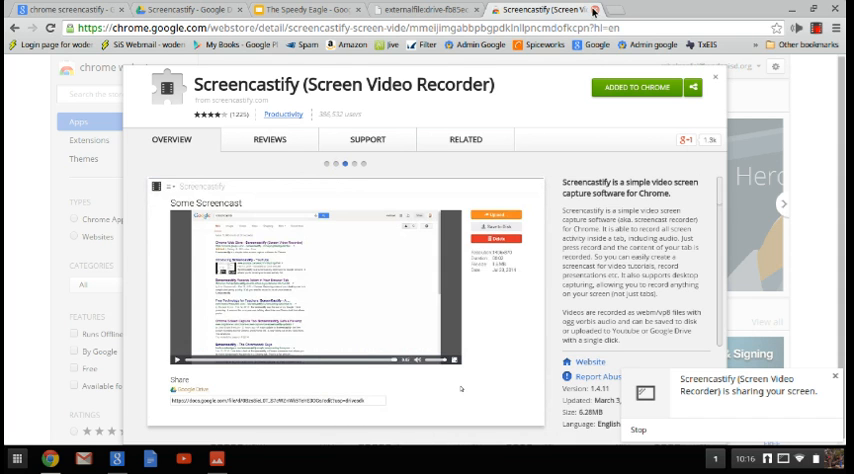
click(430, 8)
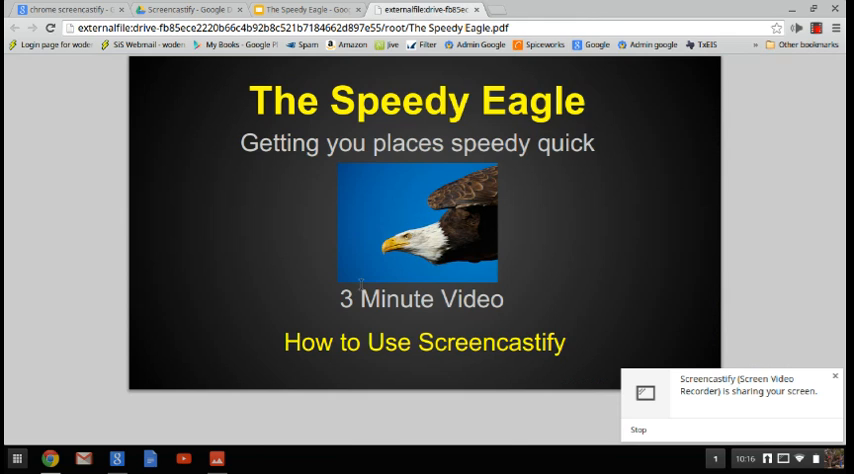
mouse_move(340, 148)
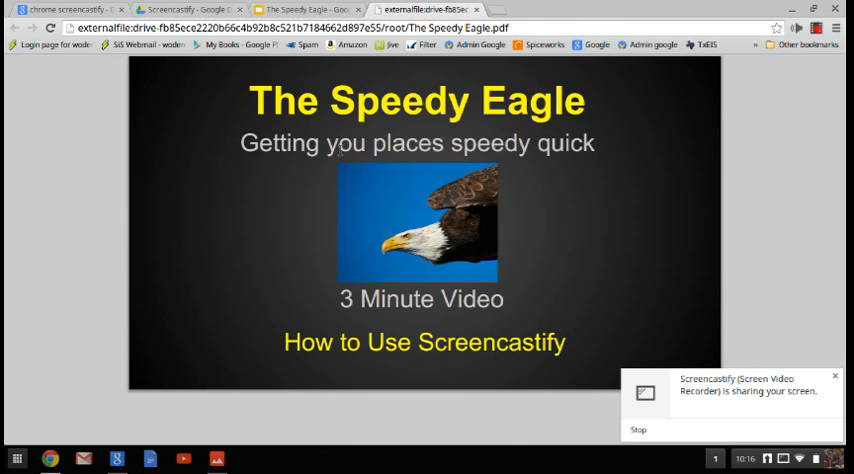
mouse_move(280, 62)
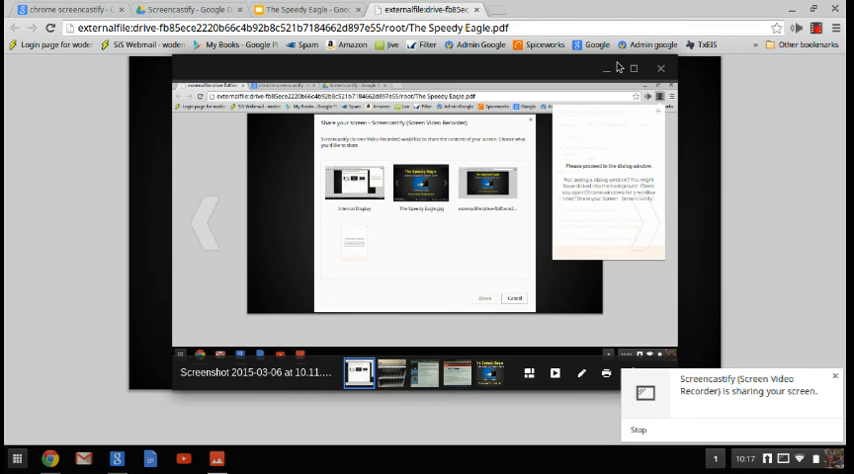
Dismiss the screenshot preview overlay to show The Speedy Eagle PDF again.
click(512, 298)
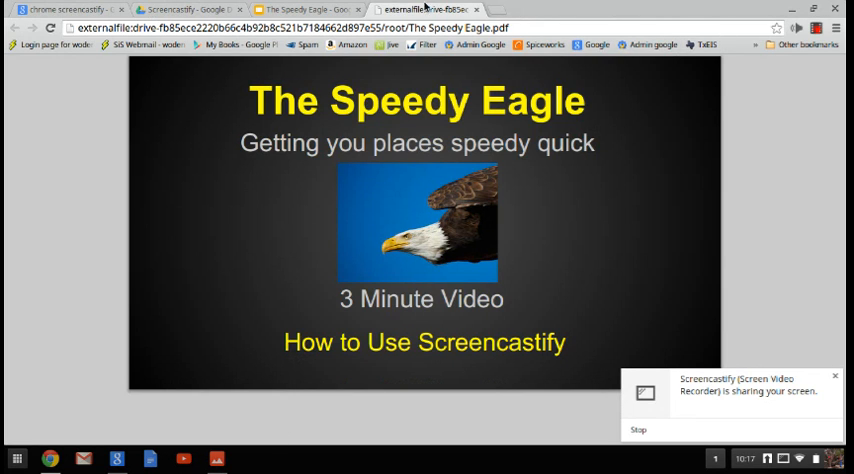
mouse_move(352, 182)
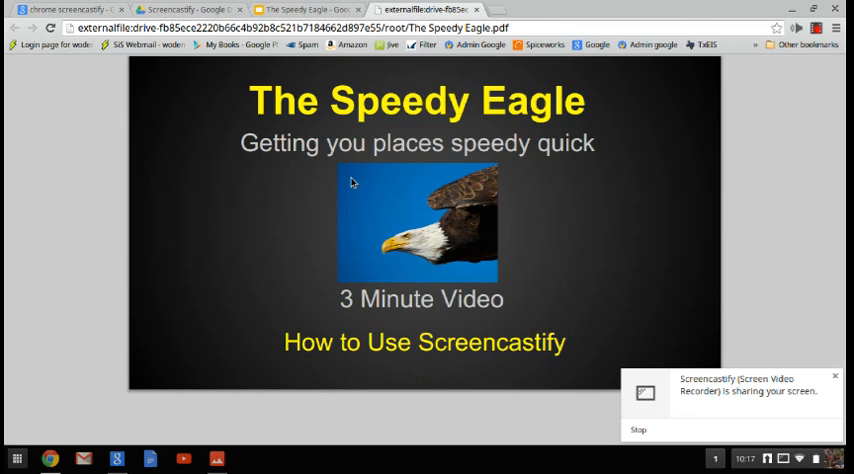
mouse_move(316, 82)
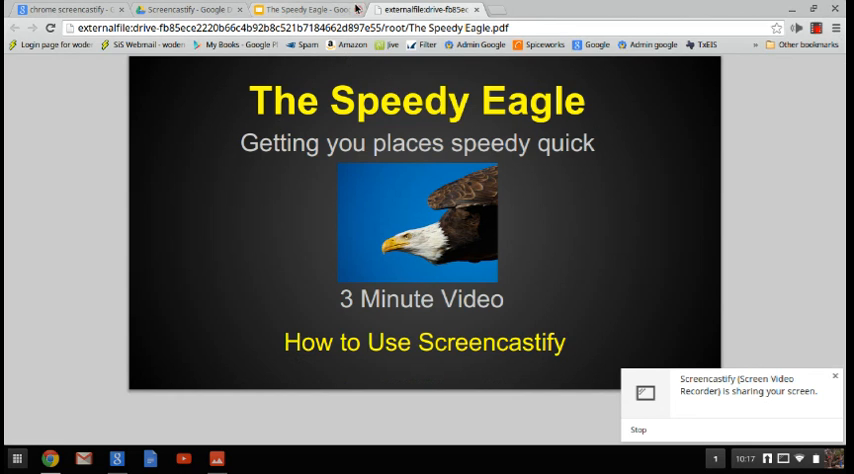
mouse_move(312, 126)
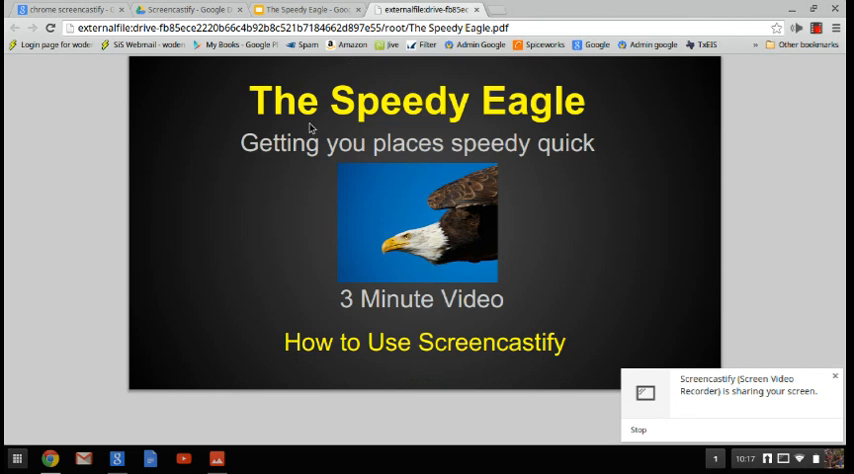
mouse_move(328, 124)
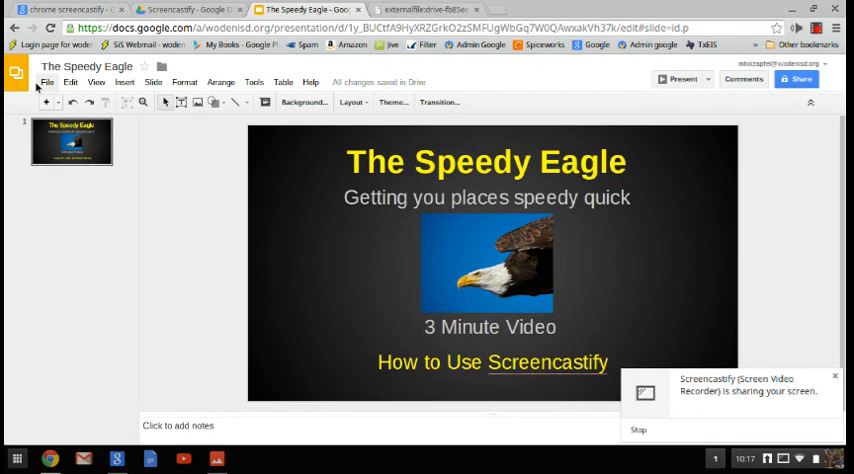
Download The Speedy Eagle deck via File > Download as > PDF Document (.pdf).
click(46, 82)
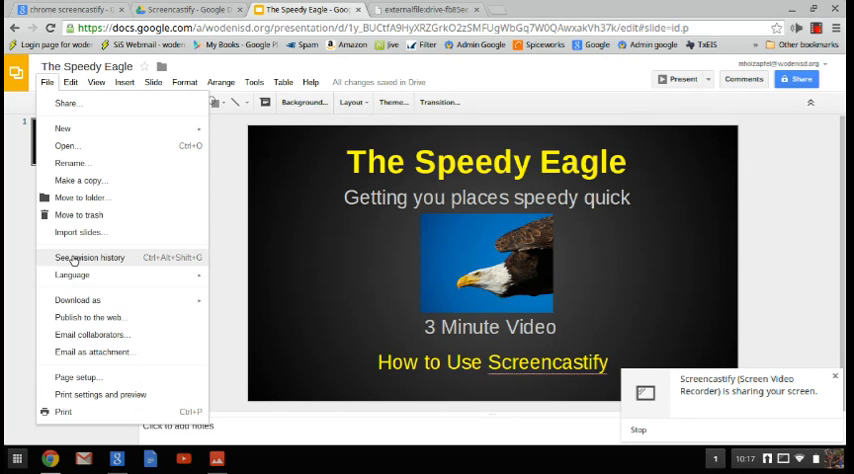
click(76, 300)
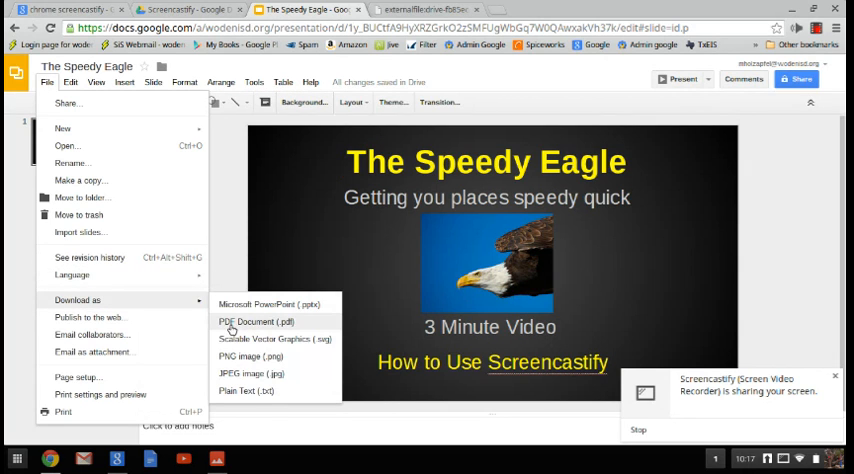
click(256, 320)
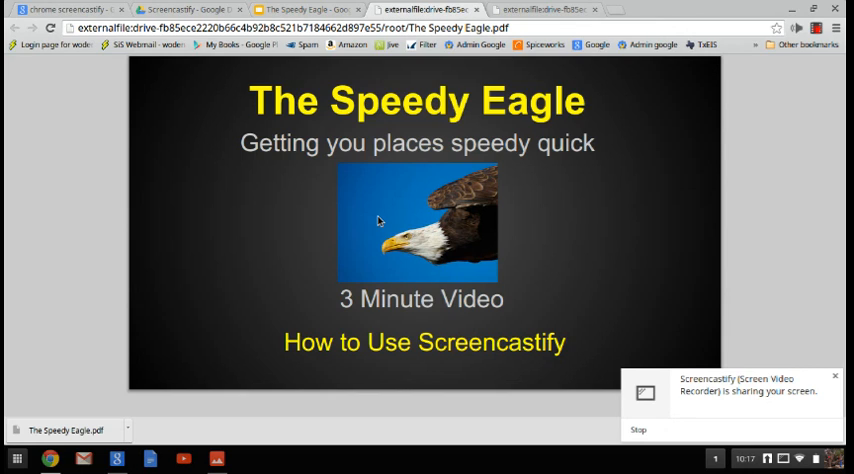
mouse_move(436, 184)
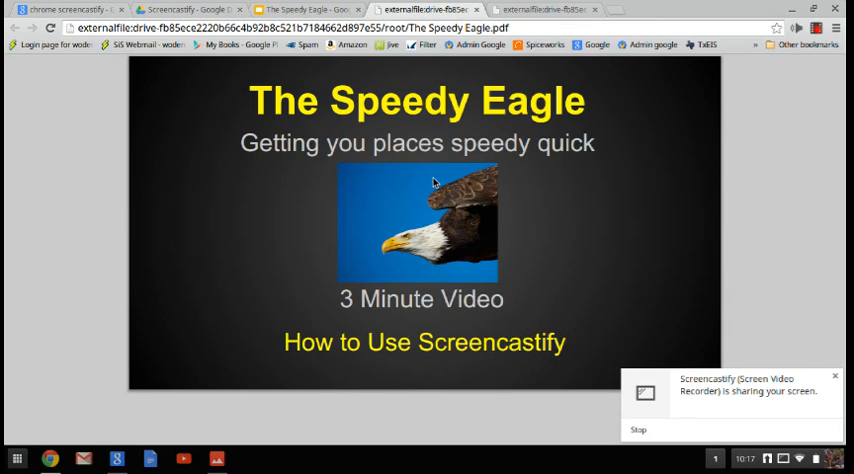
mouse_move(462, 234)
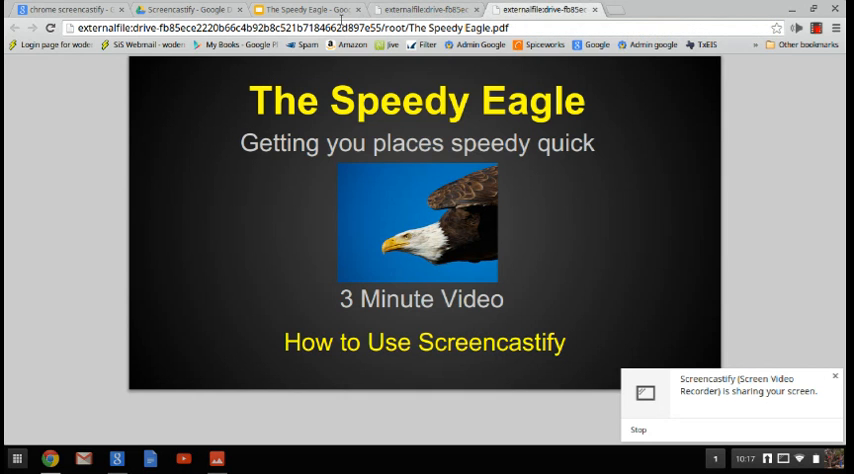
Switch to the 'chrome screencastify' Google search results tab.
click(304, 8)
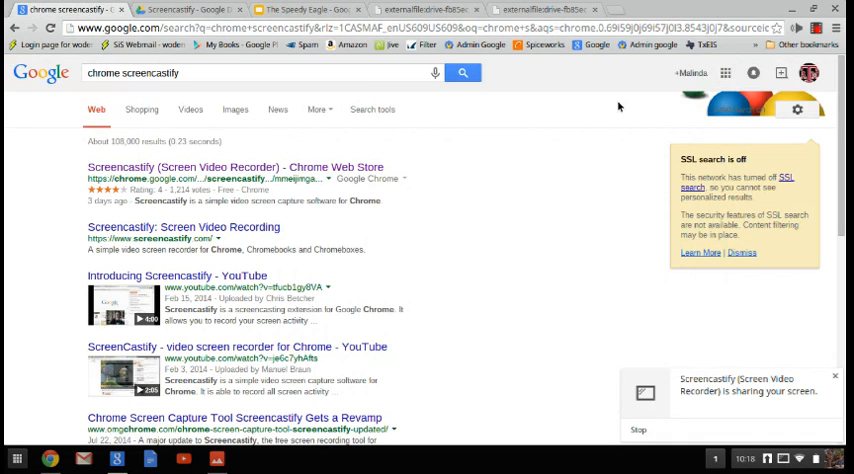
Go to the Gmail inbox from the Google search page.
click(724, 72)
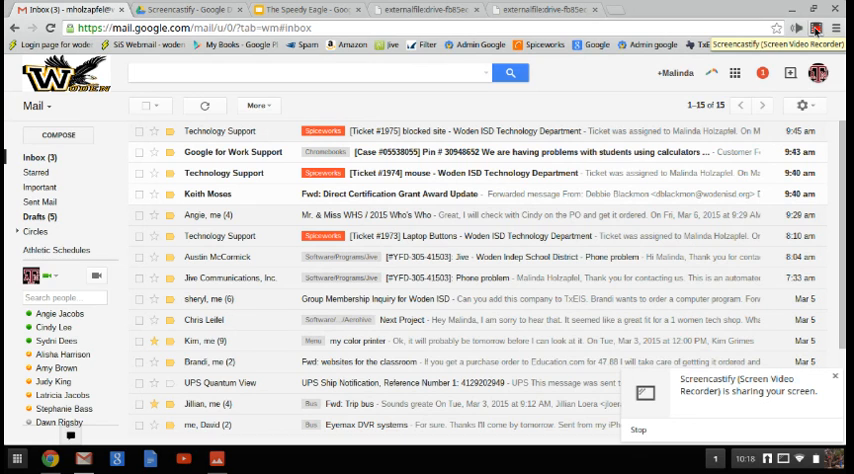
Show details of the 4 MB Untitled Screencast.webm in Drive's Screencastify folder.
click(190, 8)
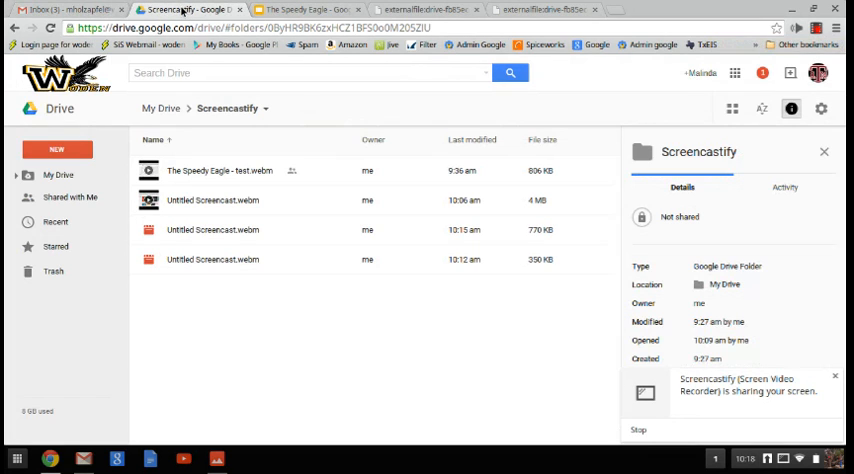
mouse_move(240, 186)
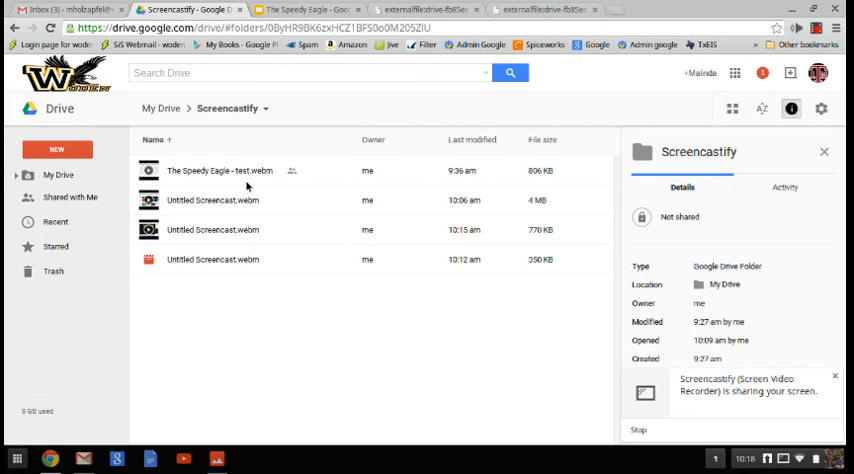
mouse_move(222, 130)
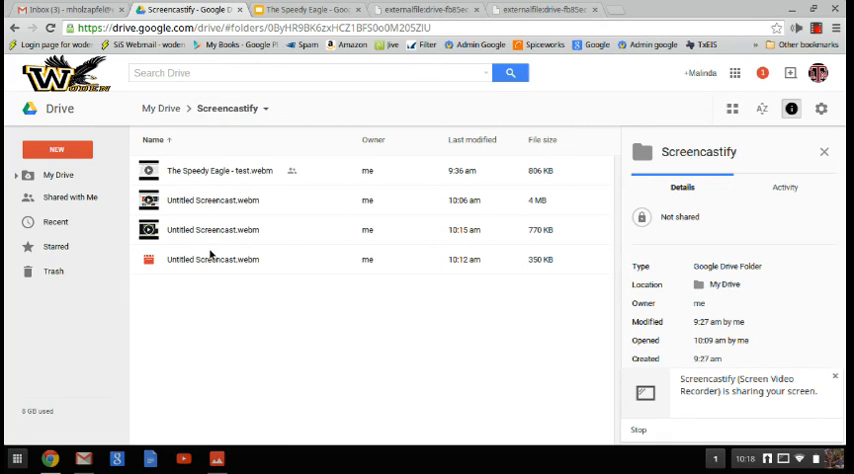
mouse_move(236, 216)
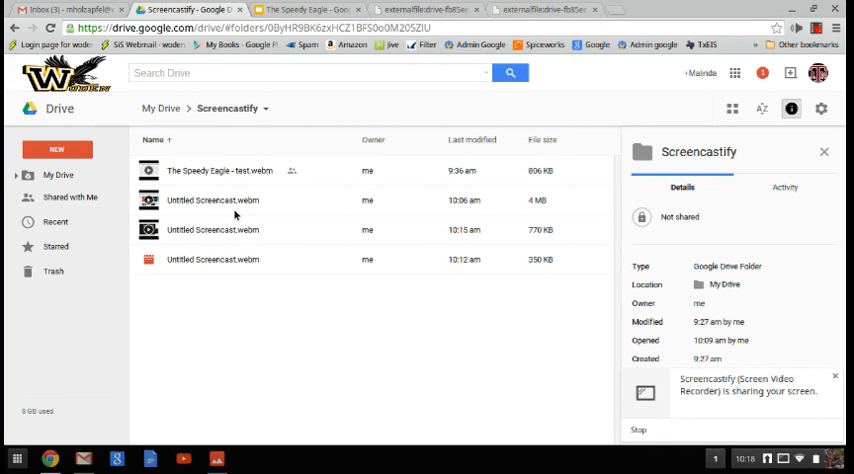
mouse_move(200, 208)
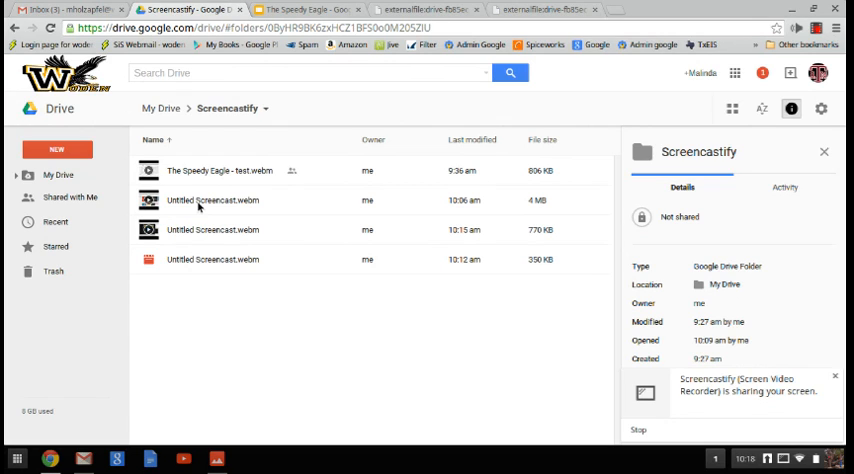
click(212, 200)
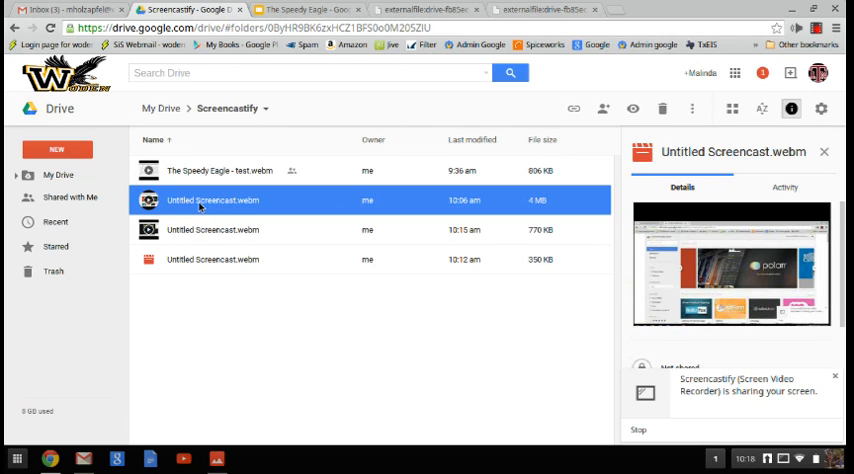
mouse_move(384, 192)
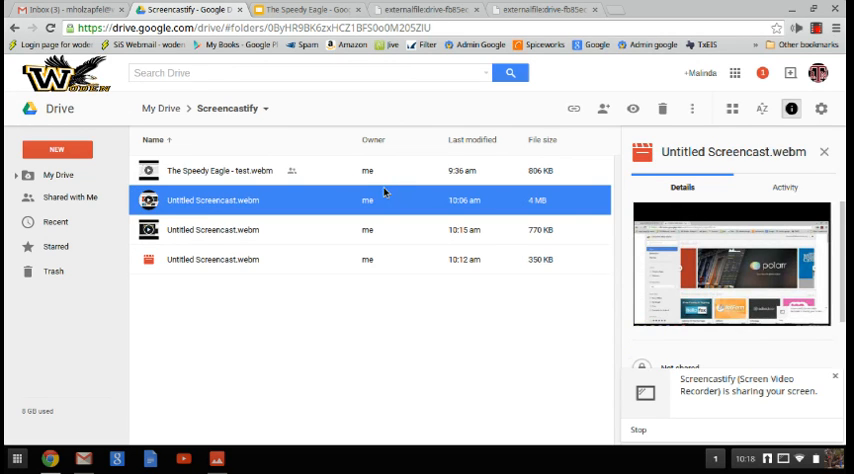
mouse_move(238, 208)
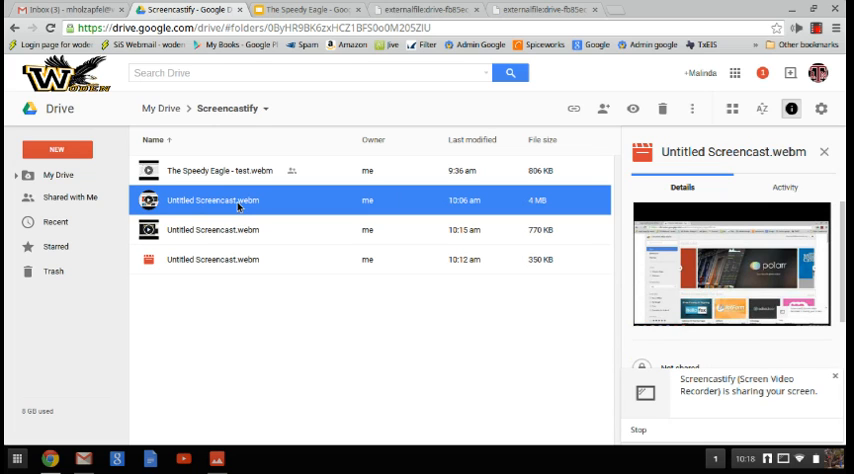
double_click(212, 200)
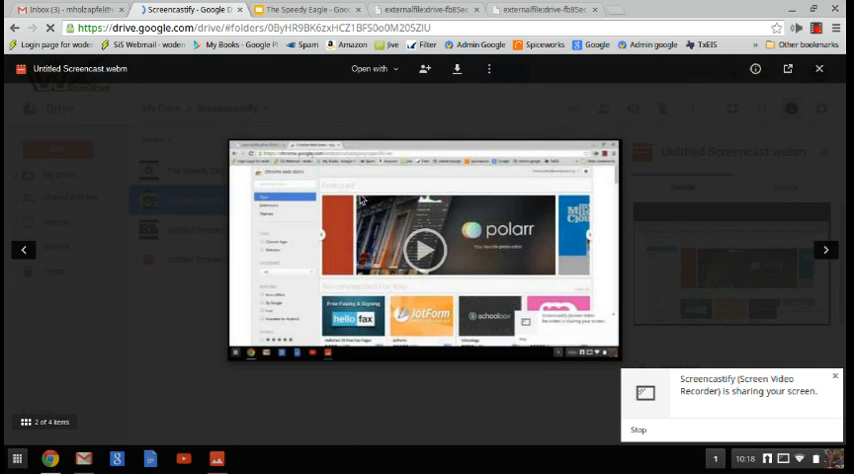
click(424, 248)
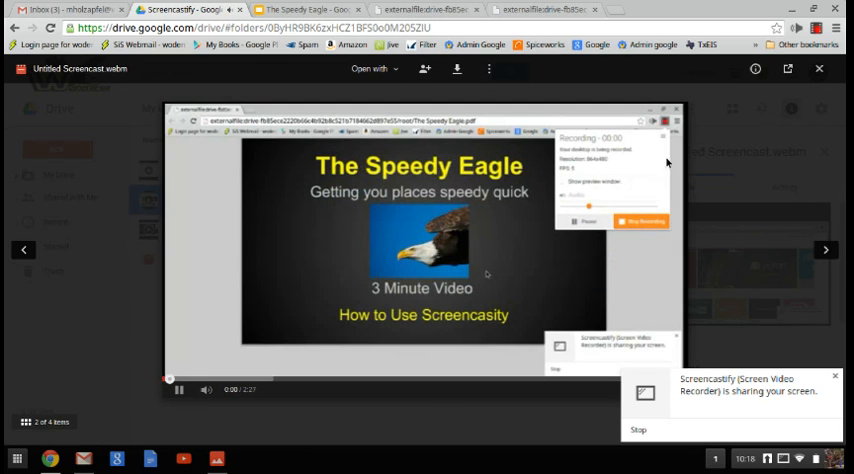
click(178, 390)
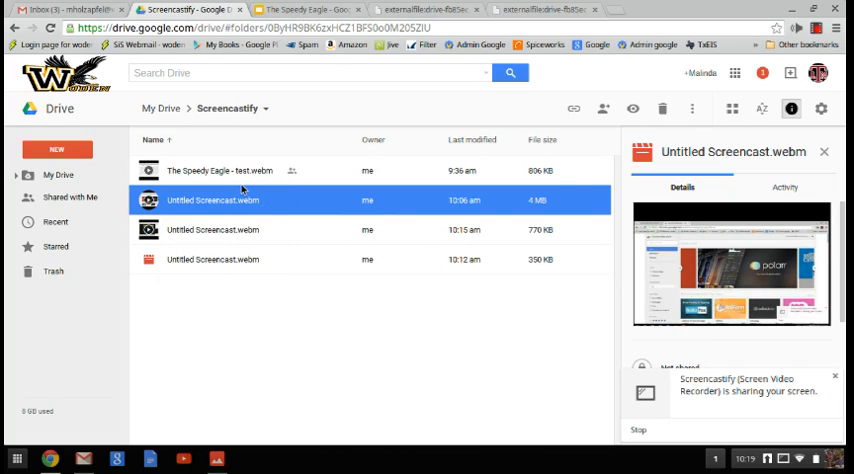
mouse_move(204, 178)
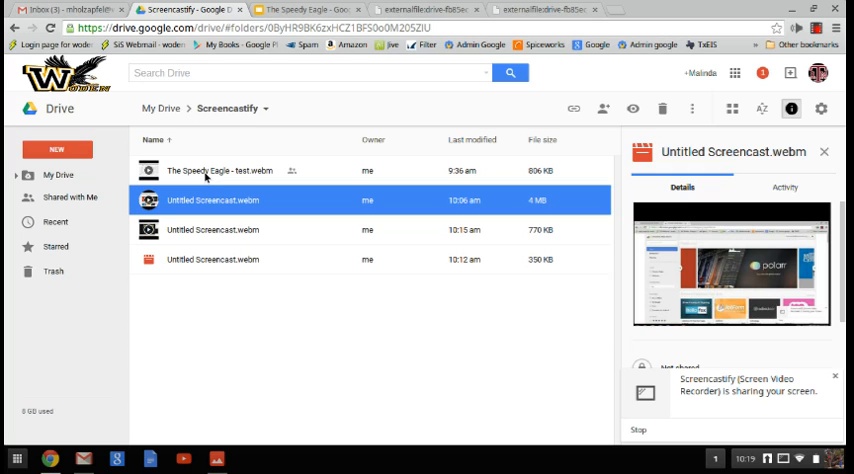
mouse_move(288, 246)
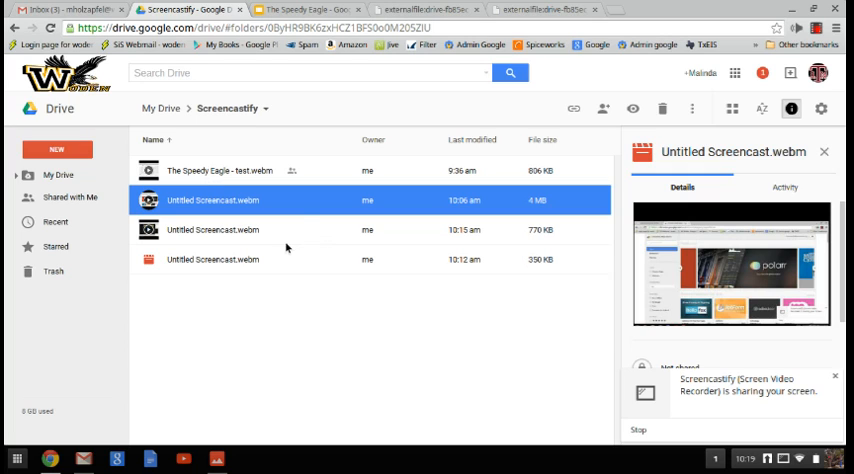